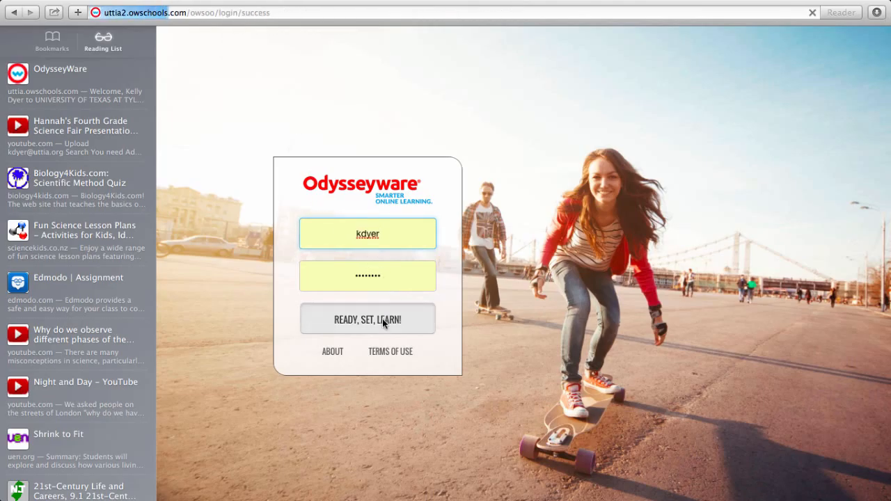
Step: Log in via READY, SET, LEARN! and dismiss the New Features notice
click(367, 319)
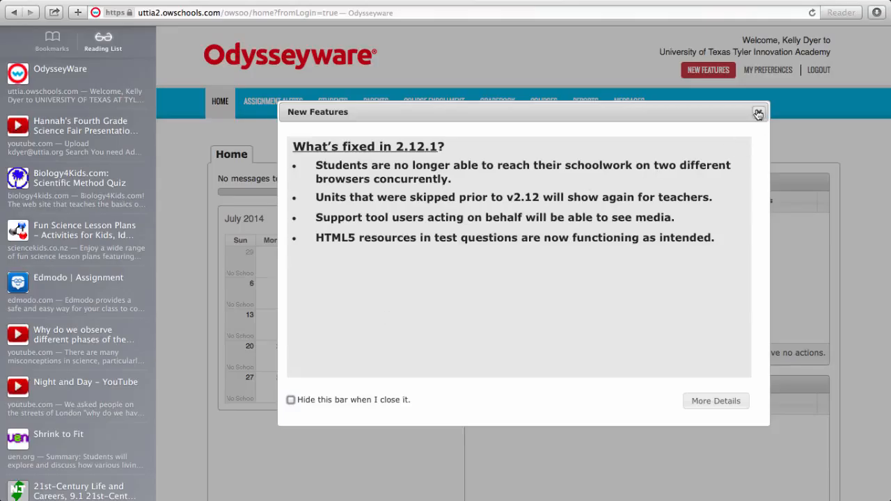
click(758, 113)
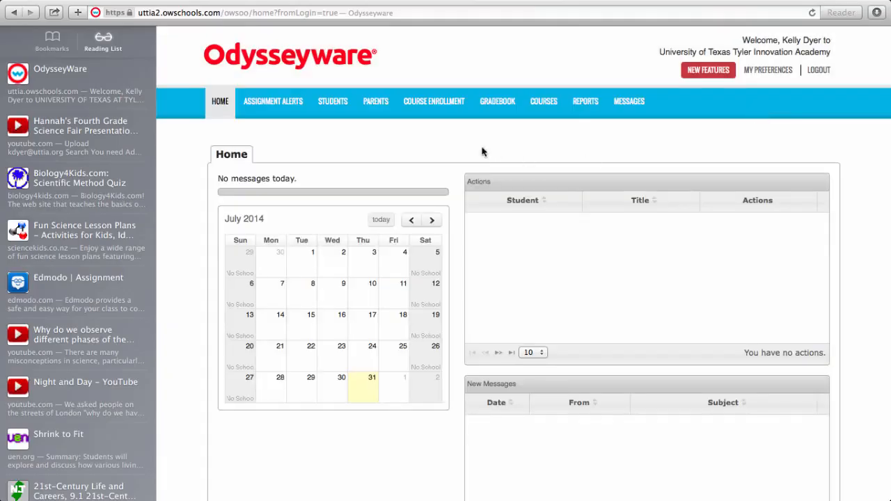
mouse_move(554, 133)
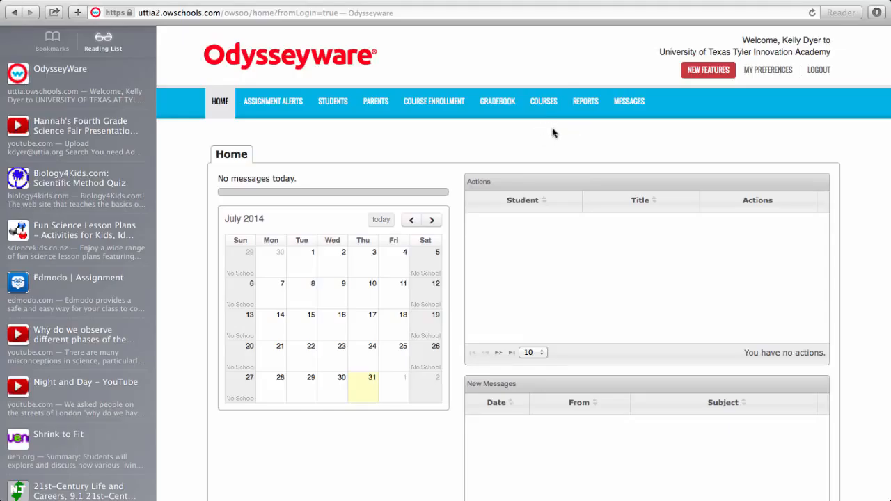
mouse_move(343, 131)
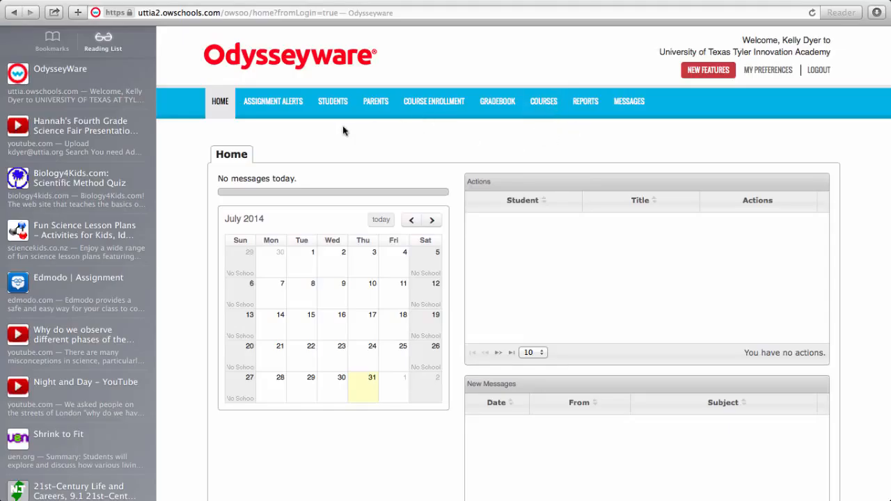
mouse_move(555, 113)
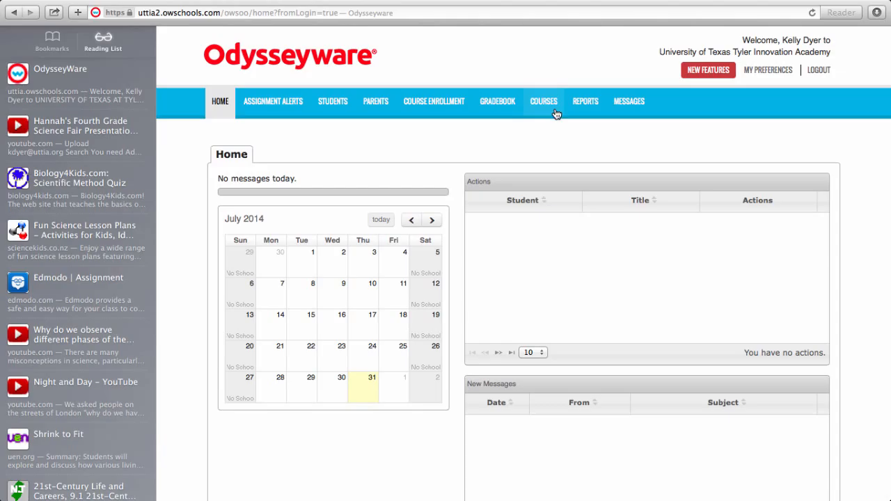
Step: Preview the 3-4 PBL1 14-15 course from the My Courses list
click(544, 100)
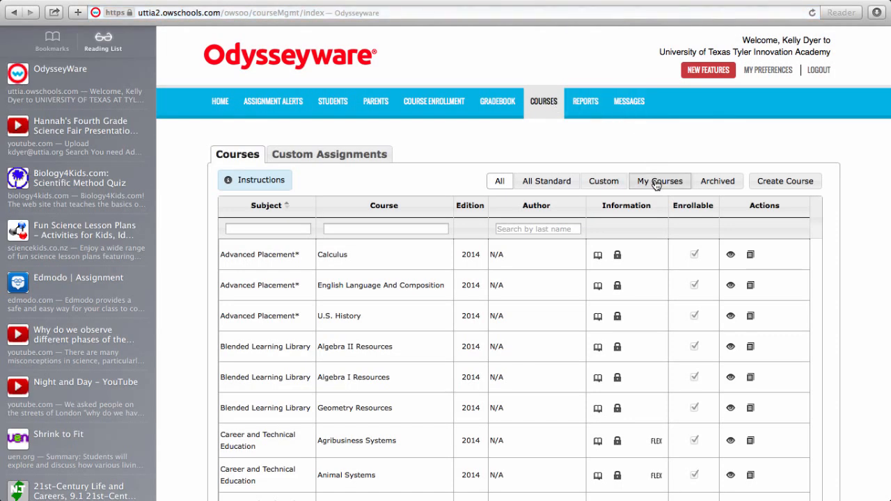
click(660, 181)
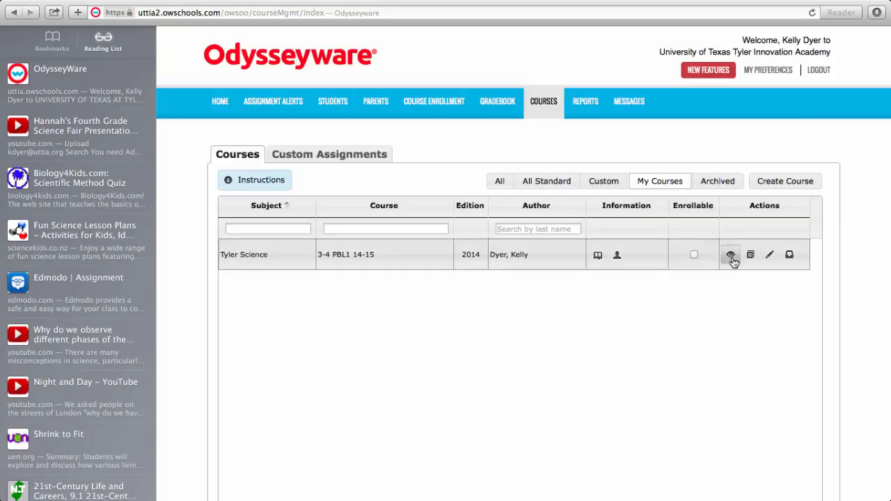
click(731, 254)
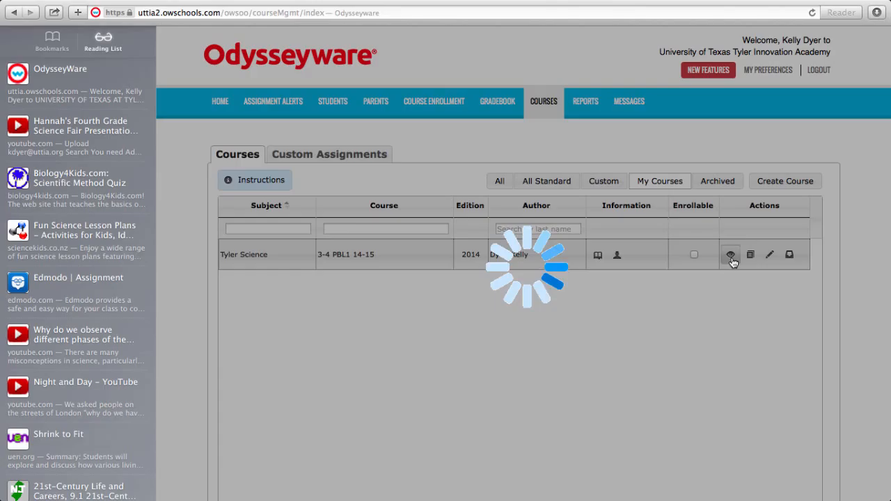
click(731, 254)
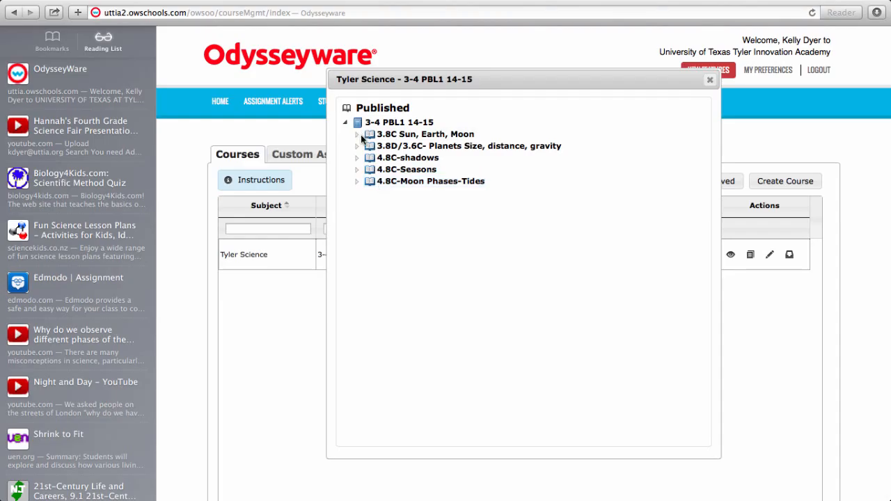
Step: Expand the 3.8C Sun, Earth, Moon unit and launch its Sun, Moon, Earth lesson
click(357, 135)
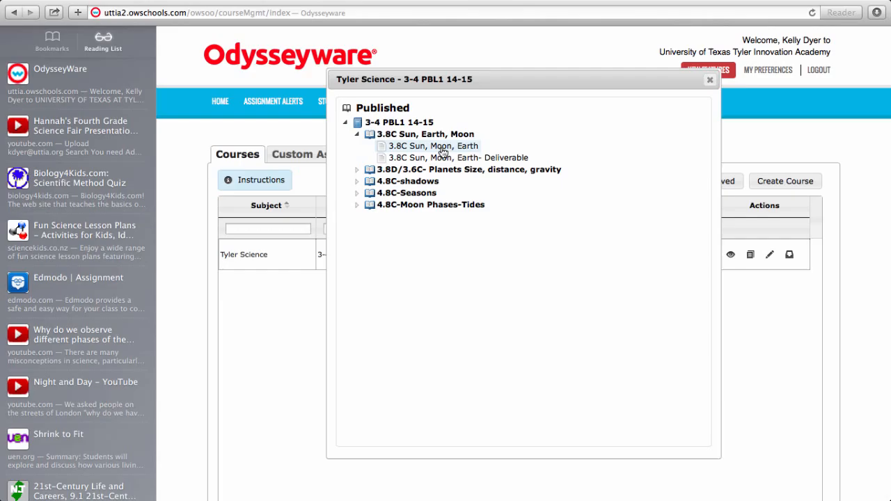
click(432, 145)
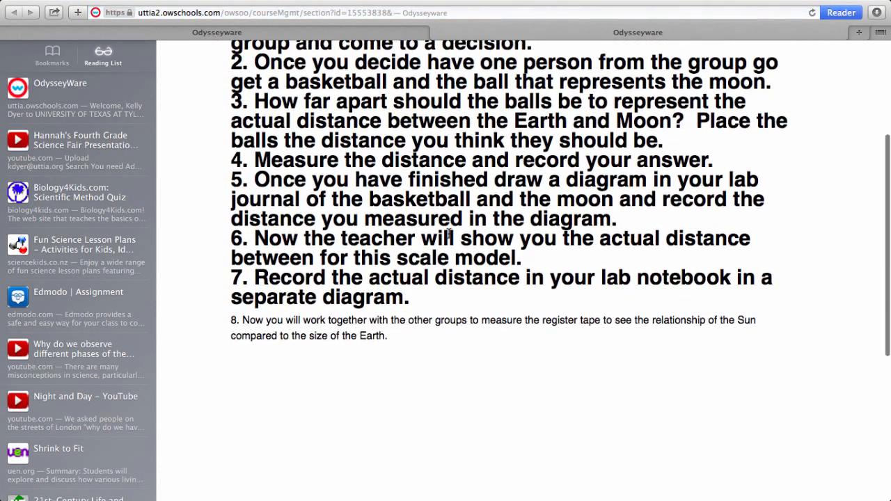
Step: Review the lesson down to Question #1 on Earth–Moon distance, then close it
scroll(up, 3)
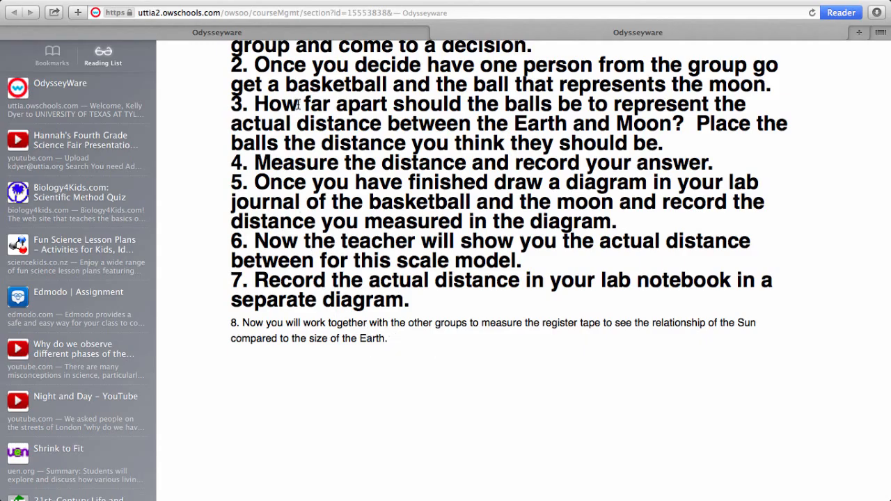
mouse_move(251, 154)
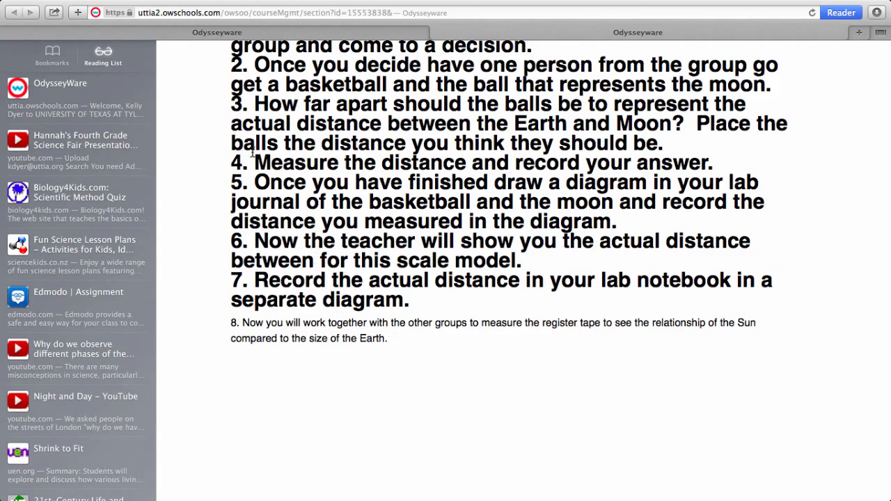
scroll(down, 3)
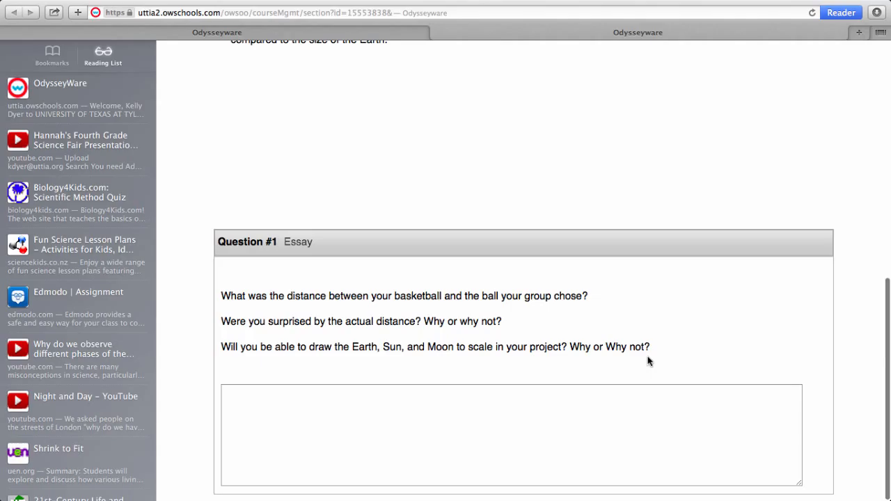
mouse_move(635, 325)
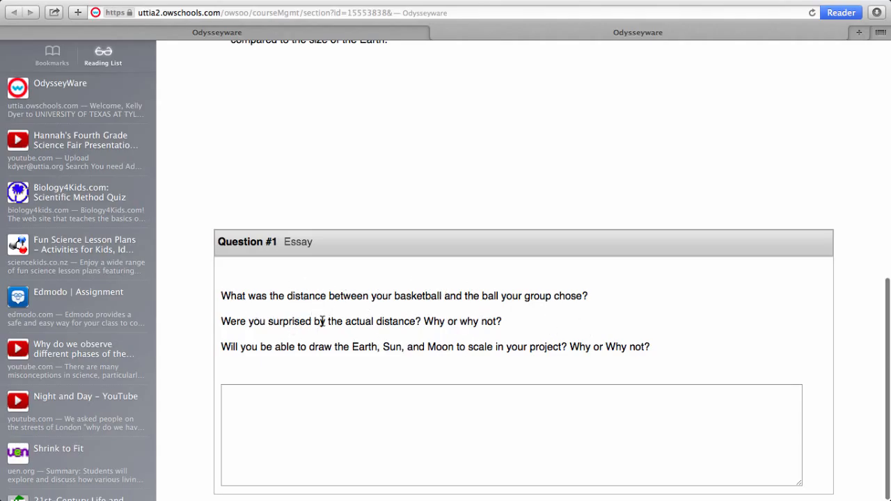
mouse_move(379, 326)
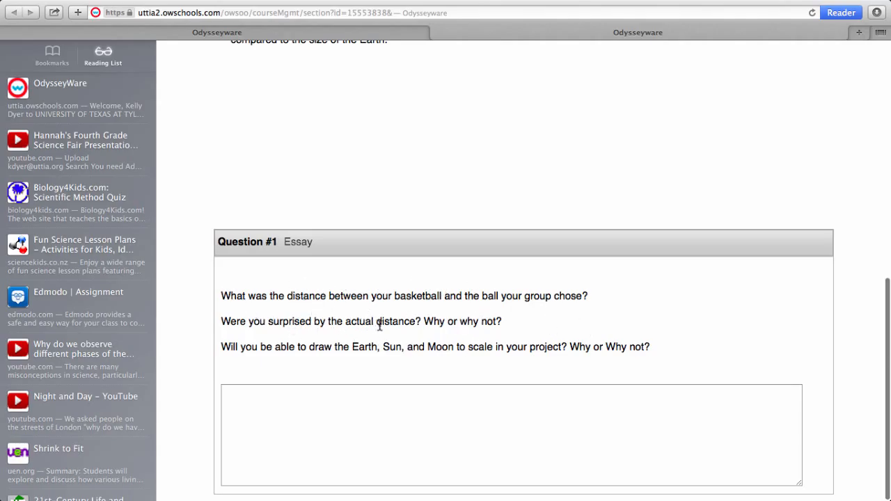
mouse_move(437, 338)
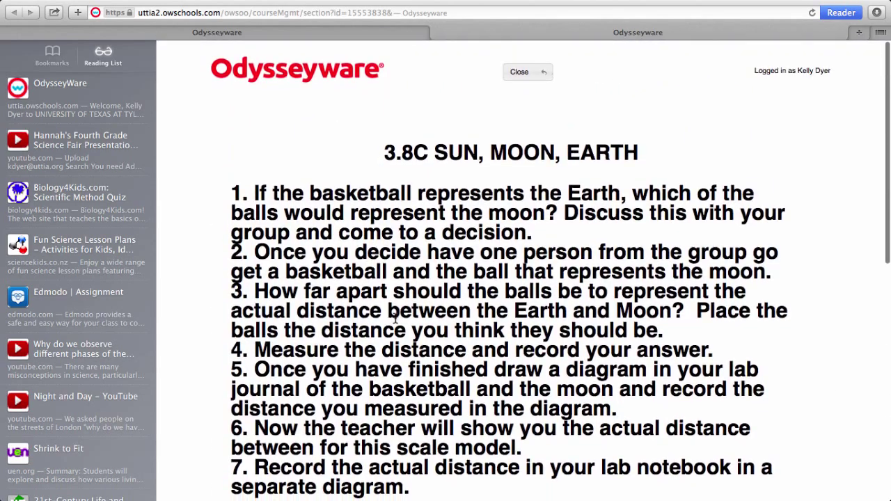
mouse_move(371, 123)
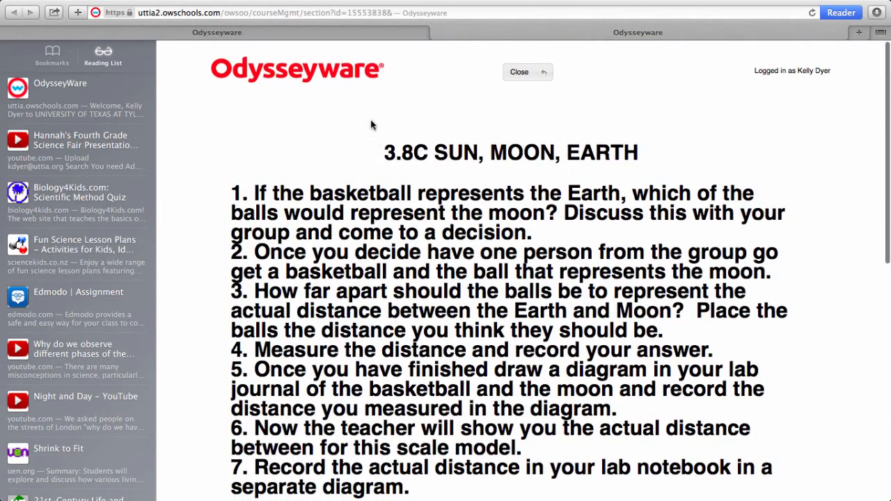
click(519, 71)
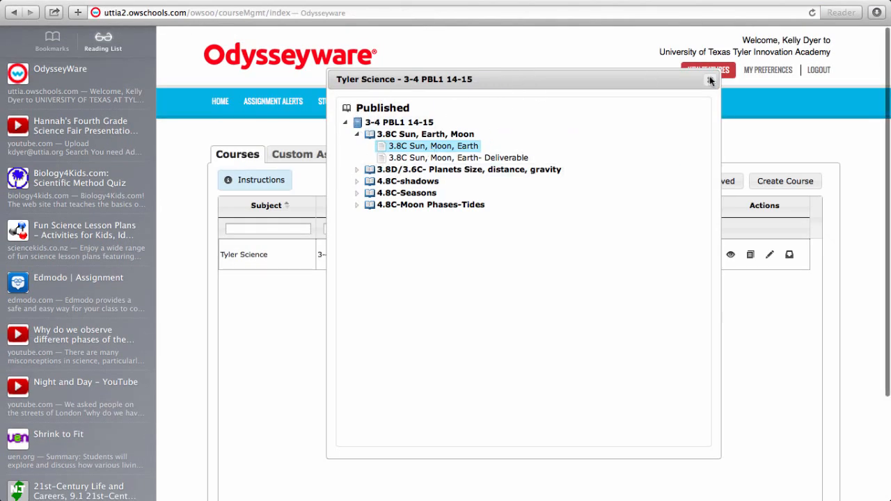
mouse_move(709, 81)
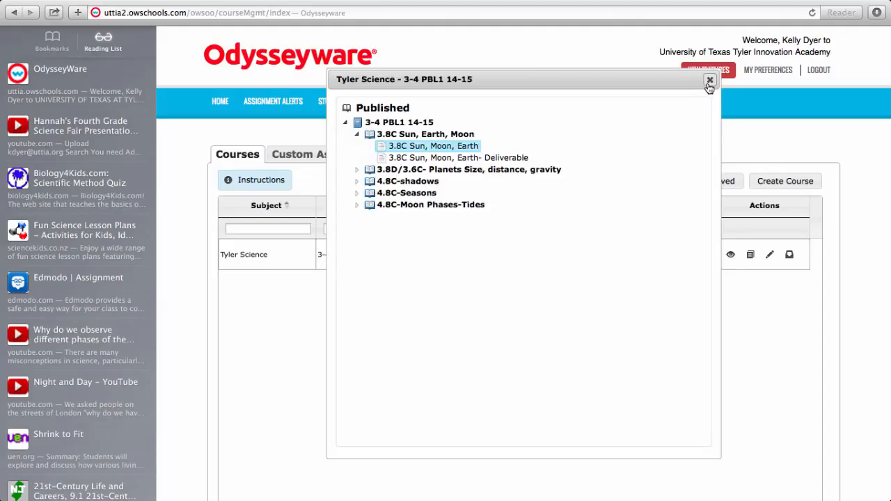
Step: Close the preview and open 3-4 PBL1 14-15 in the course editor at revision 3
click(709, 81)
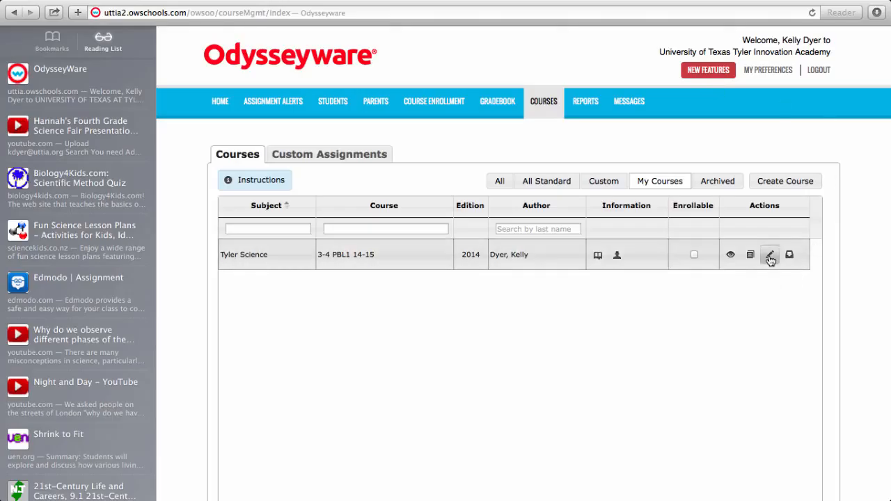
click(770, 254)
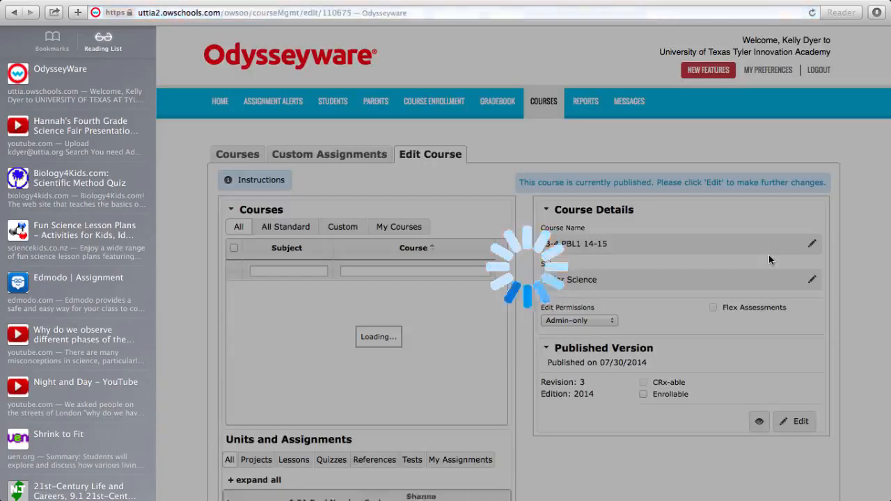
scroll(down, 3)
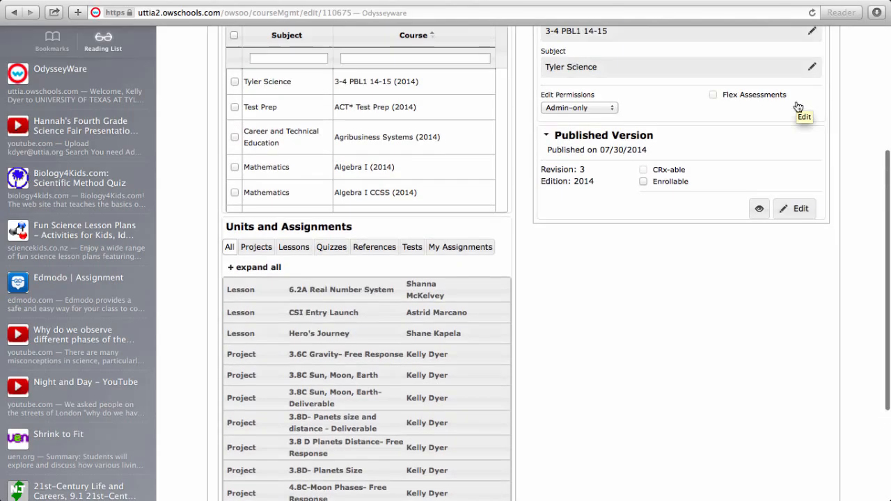
Step: Create draft revision 4 from the published version and review its five-unit structure
click(794, 208)
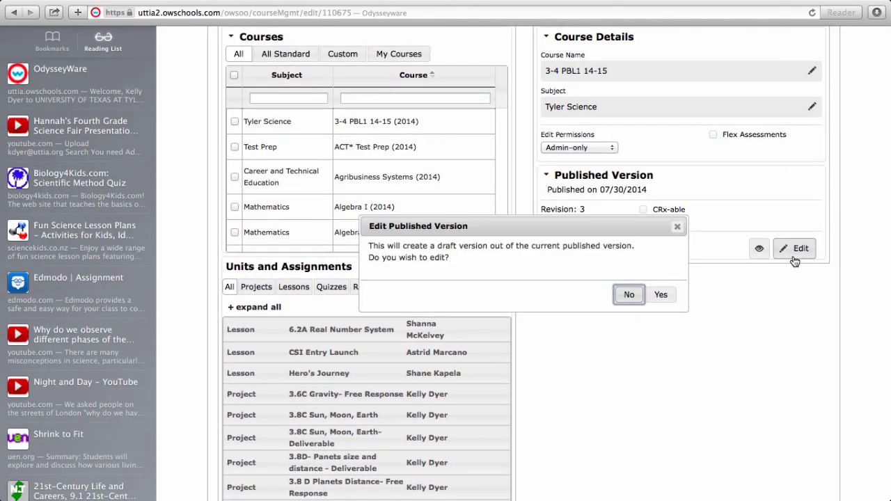
click(659, 294)
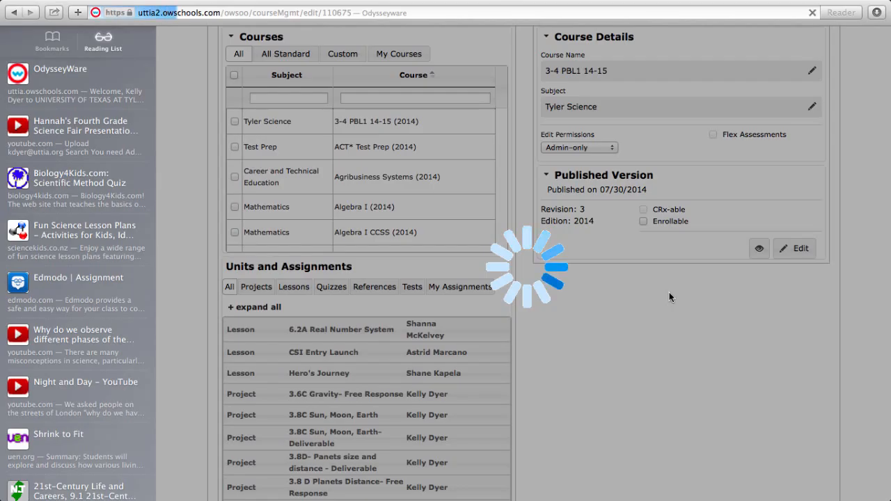
click(794, 247)
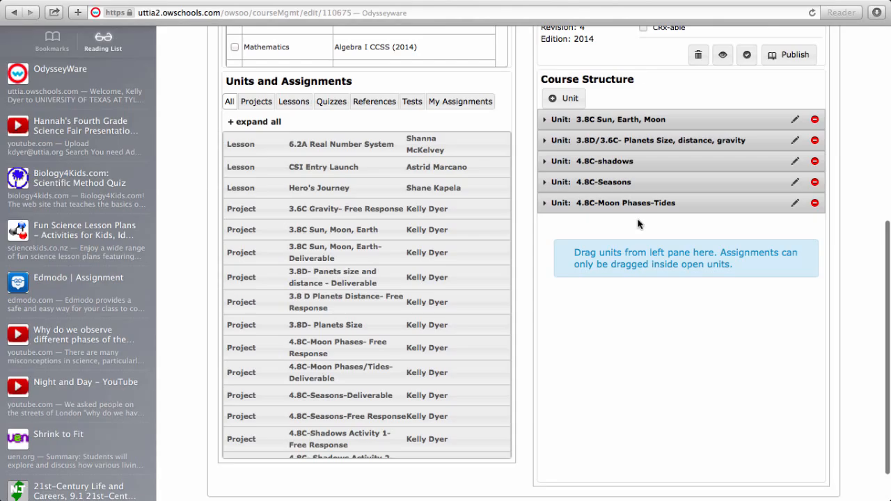
scroll(up, 3)
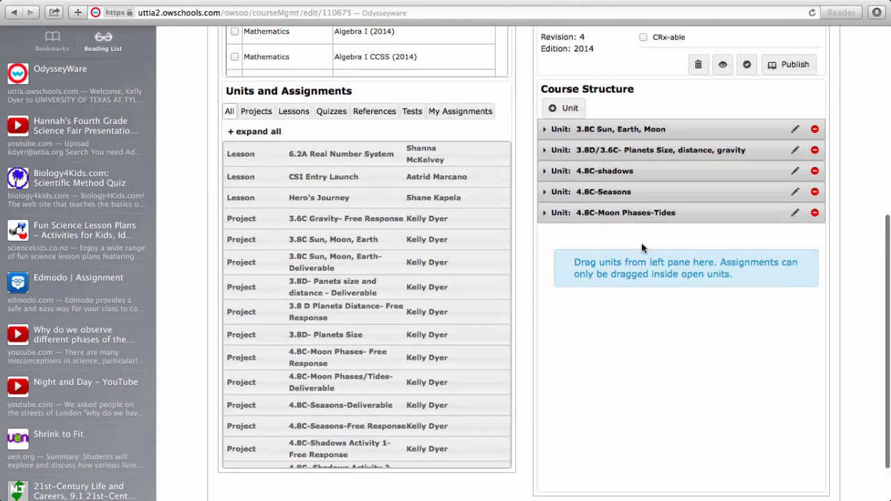
scroll(up, 3)
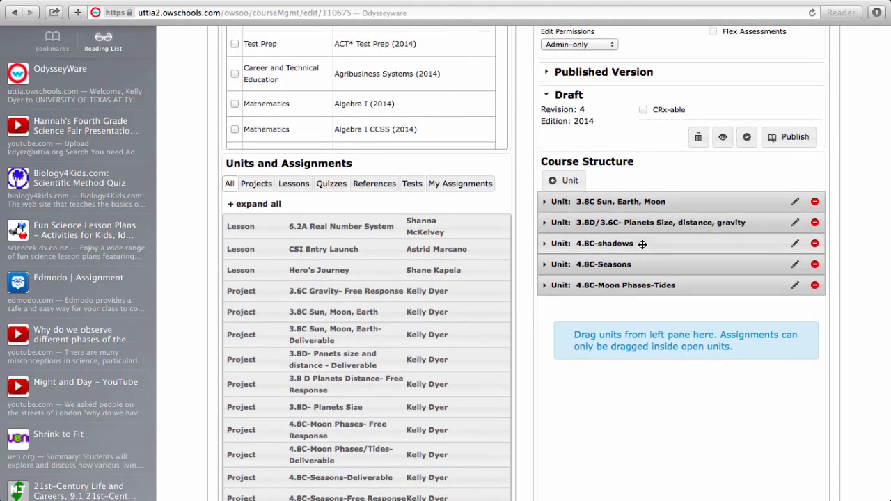
scroll(up, 3)
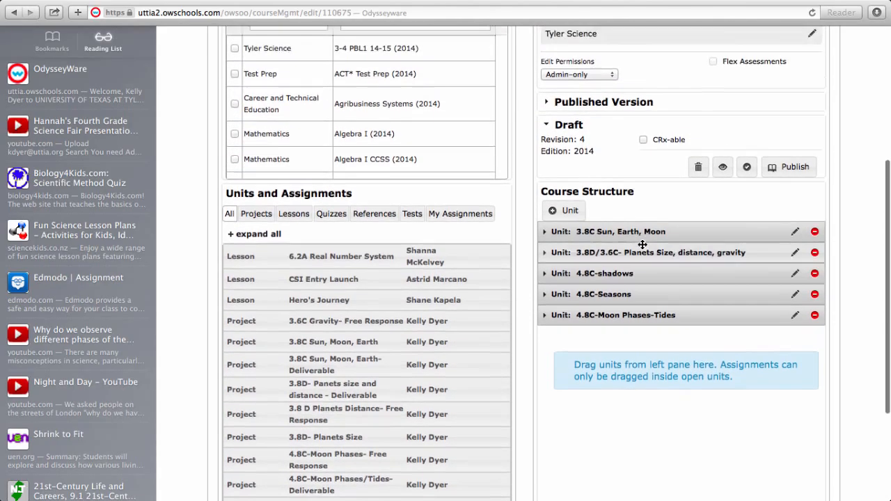
scroll(up, 3)
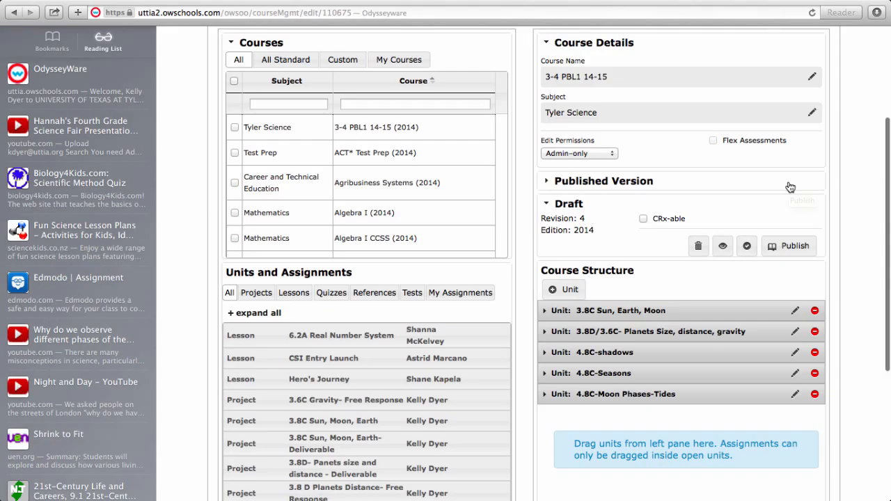
Step: Publish the draft so revision 4 is the published version dated 07/31/2014
click(788, 246)
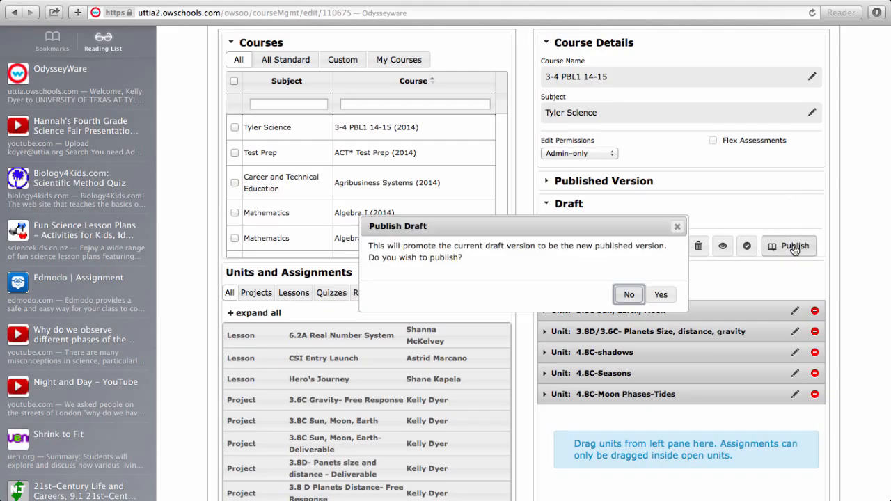
click(660, 294)
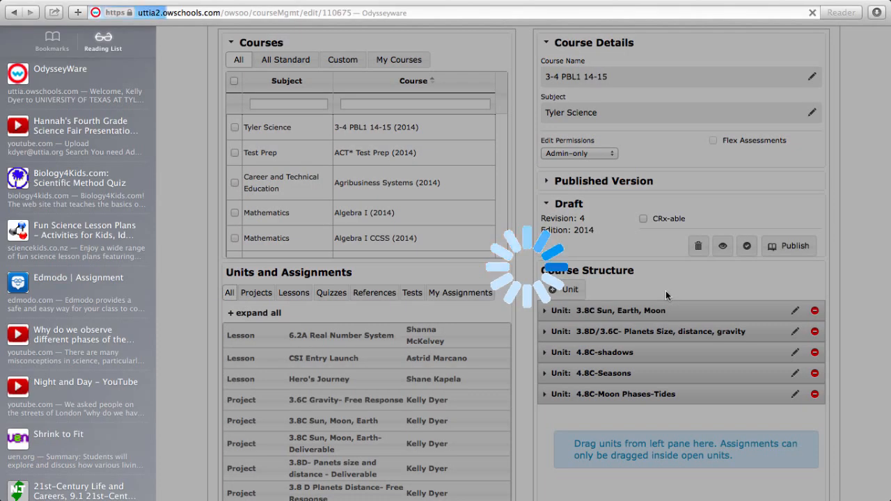
click(603, 181)
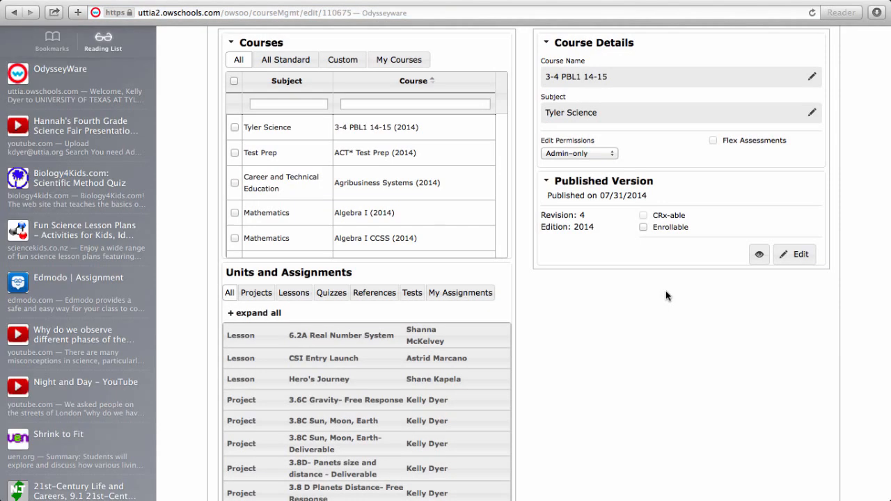
scroll(down, 3)
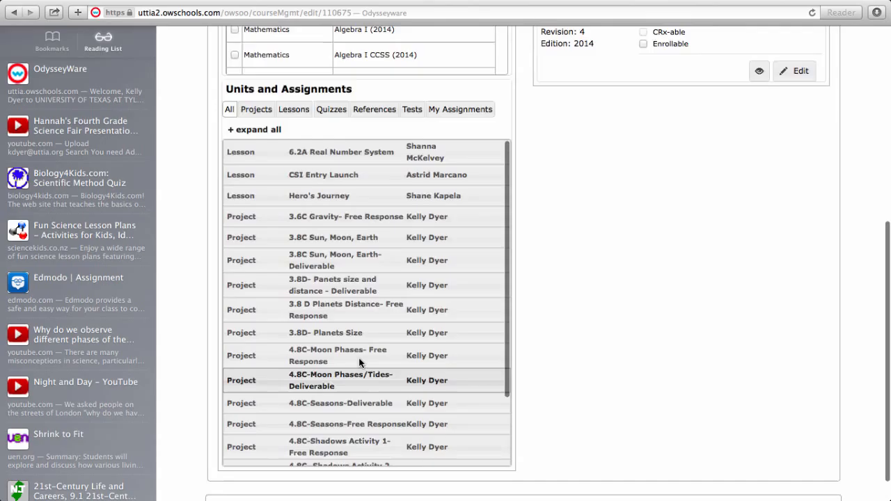
scroll(up, 3)
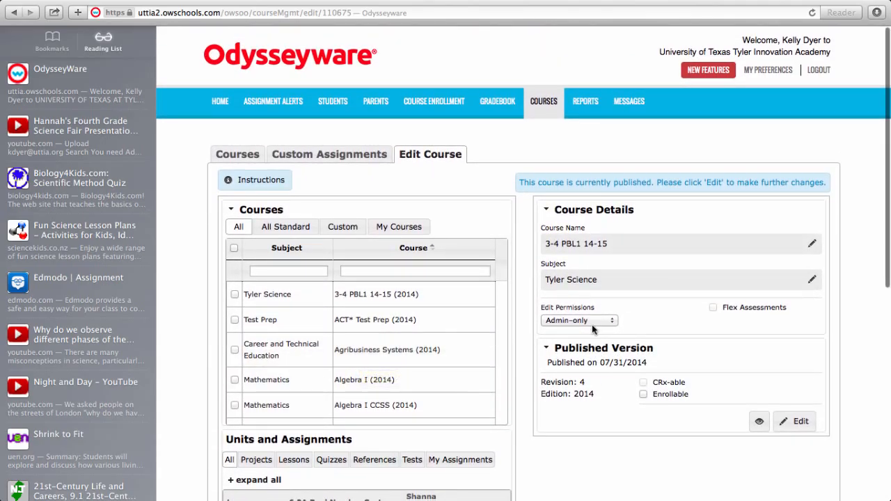
mouse_move(557, 123)
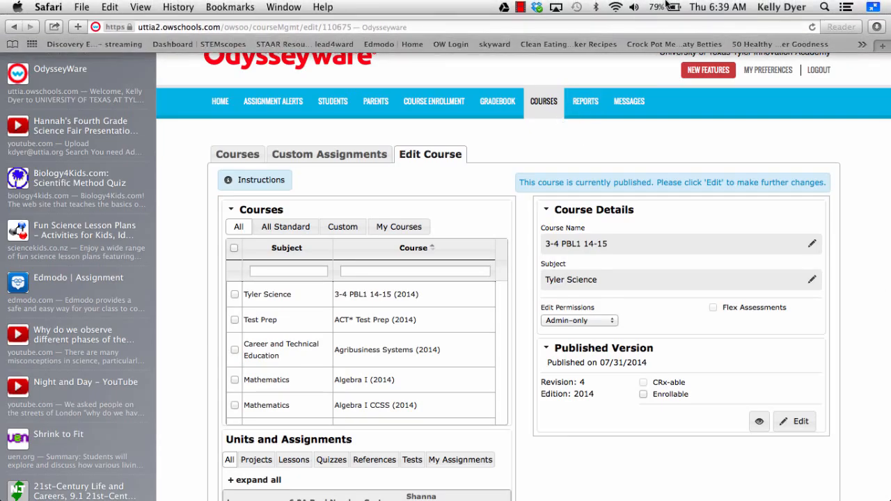
Step: Choose Start Over in Camtasia's recording controls, then cancel to keep the recording
click(520, 6)
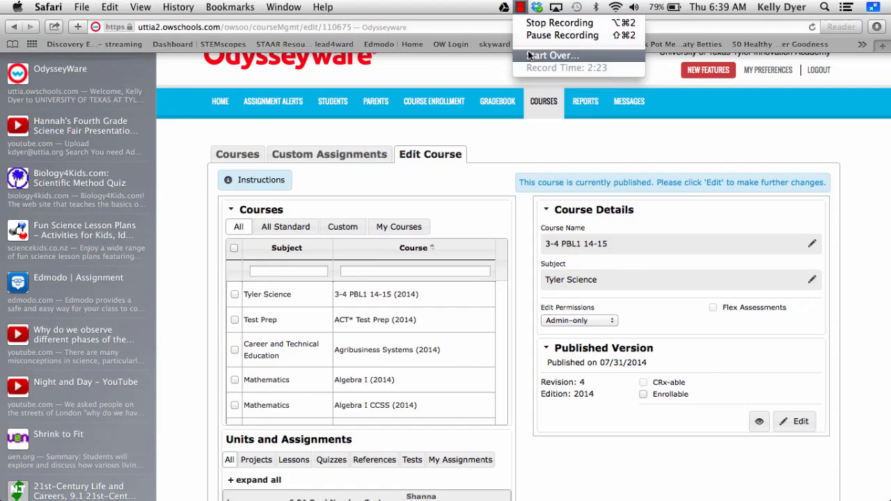
click(553, 55)
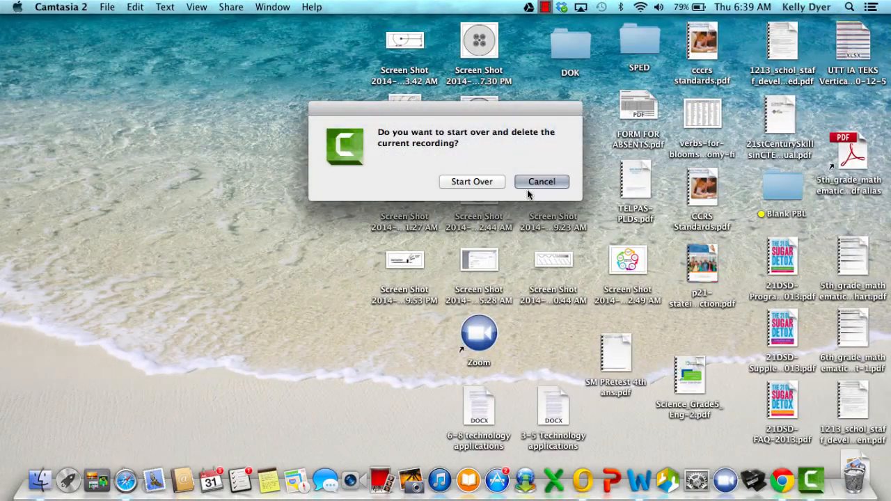
mouse_move(503, 194)
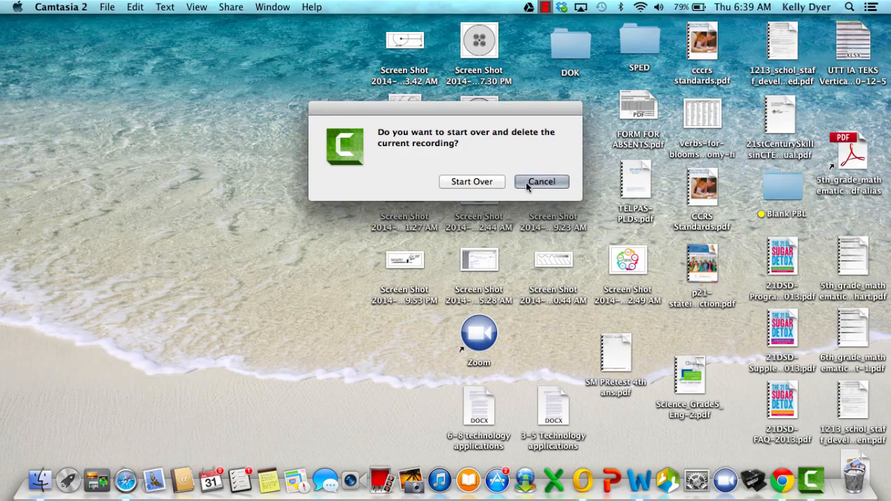
click(541, 182)
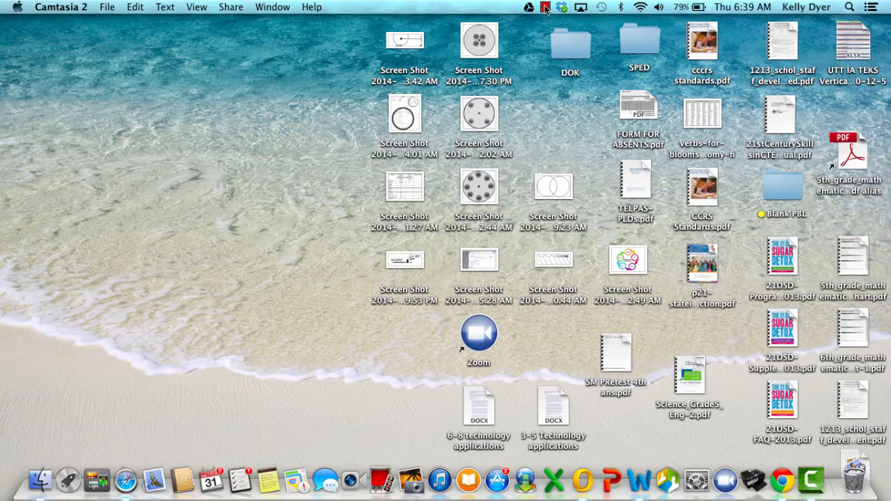